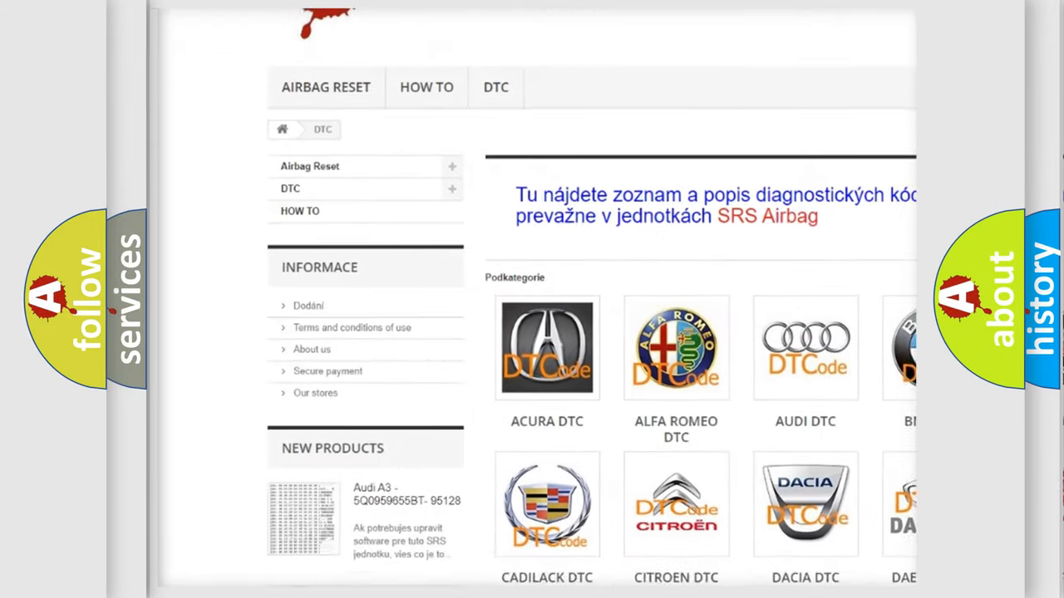
scroll(down, 3)
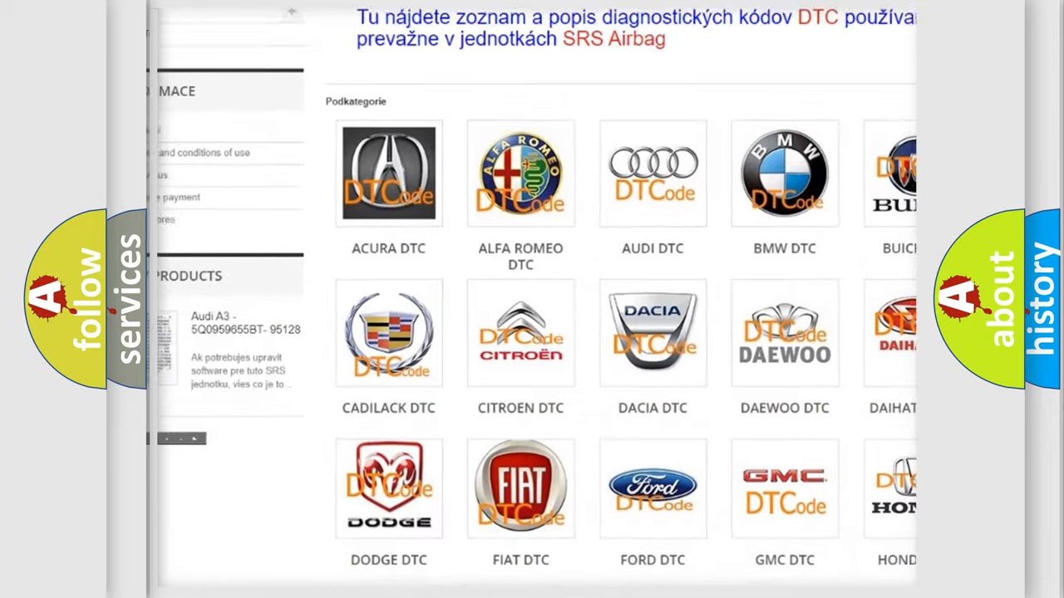
scroll(down, 3)
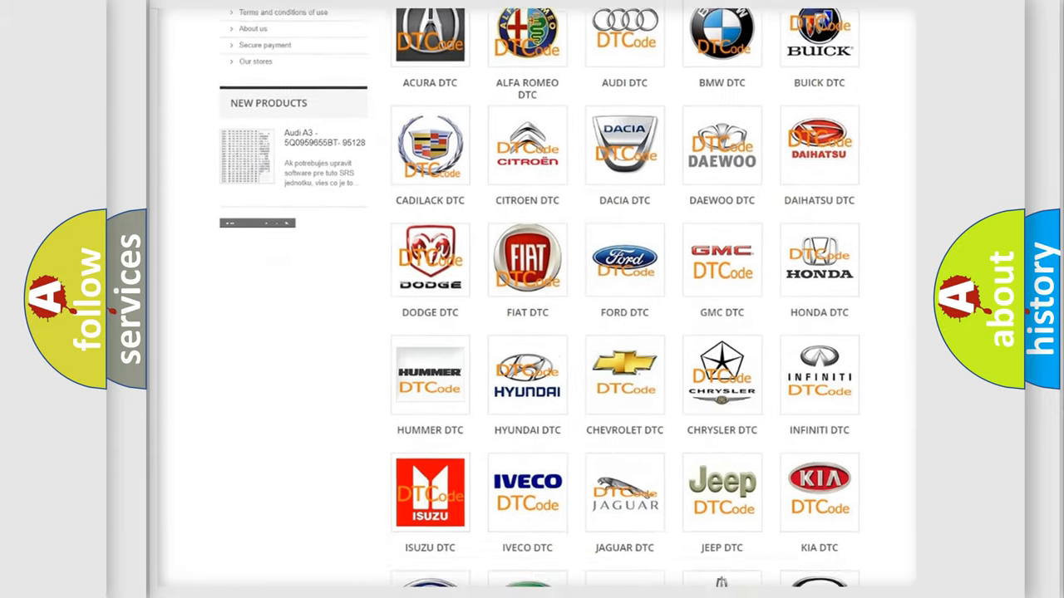
scroll(down, 3)
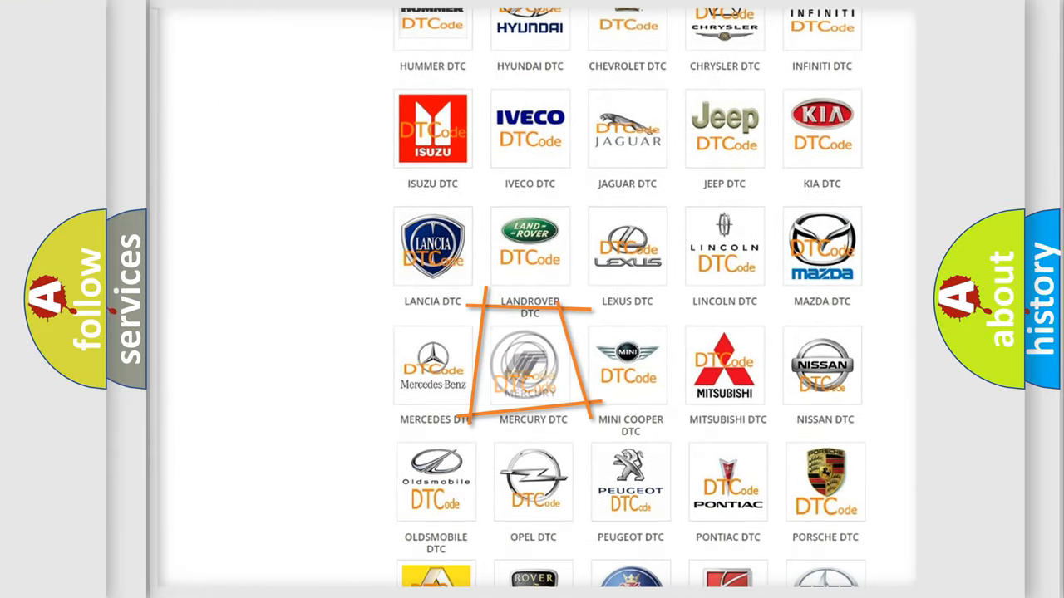